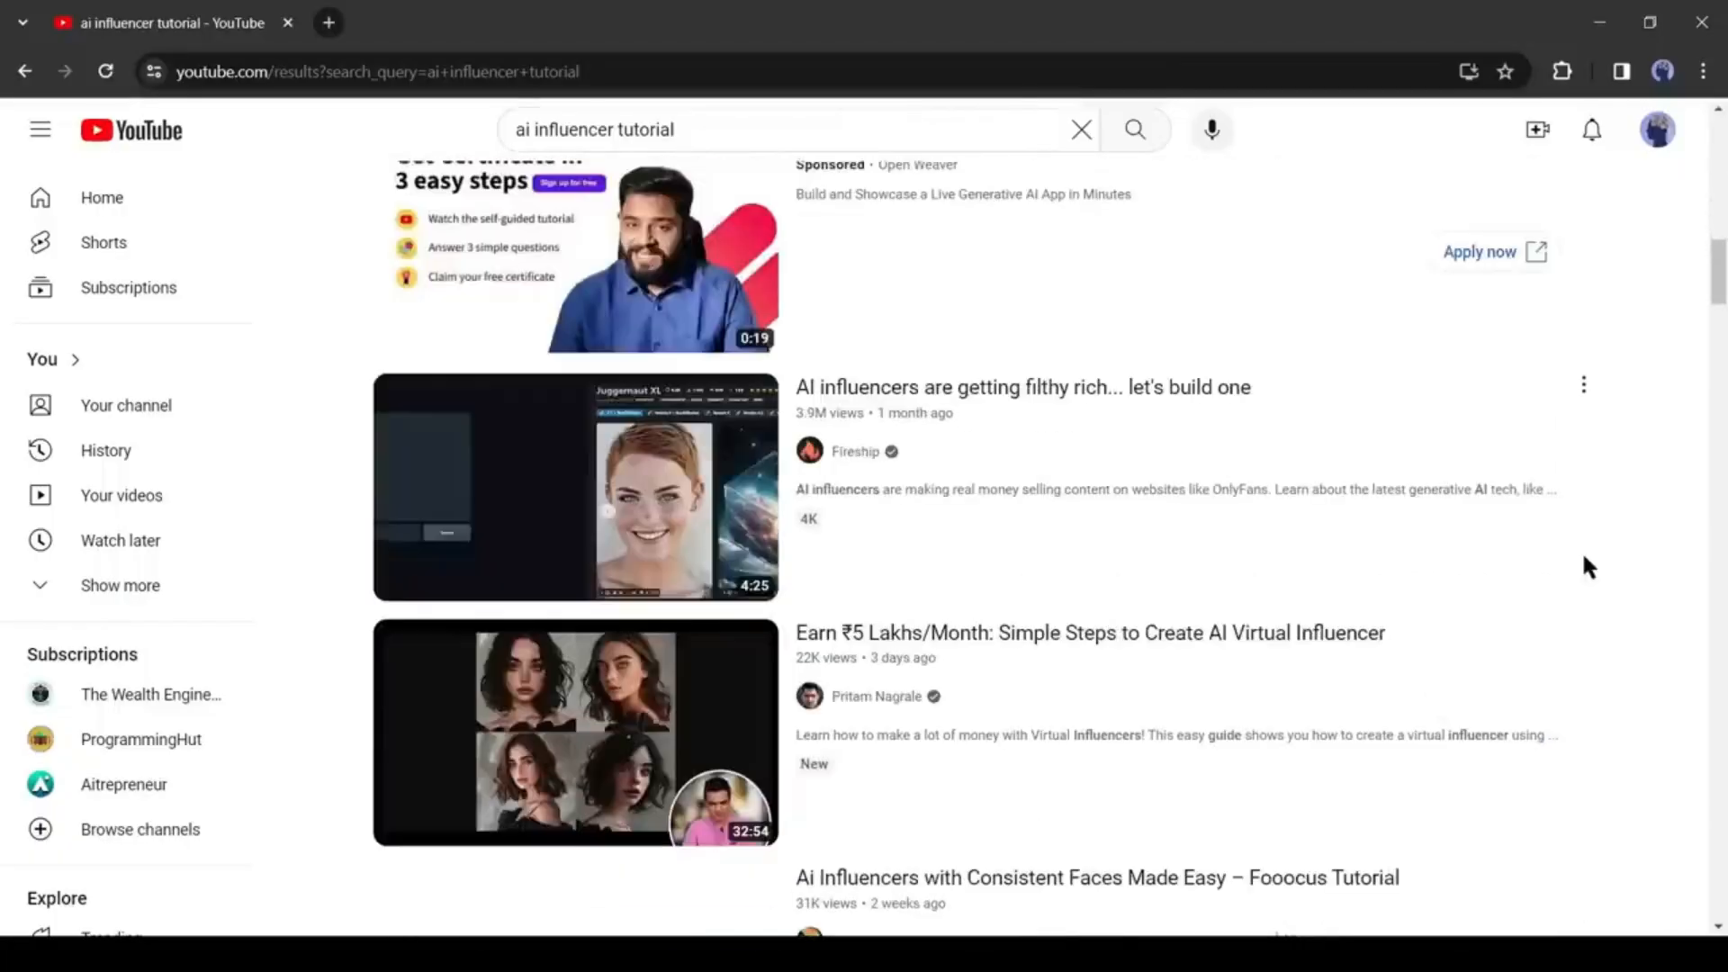
pyautogui.scroll(-3)
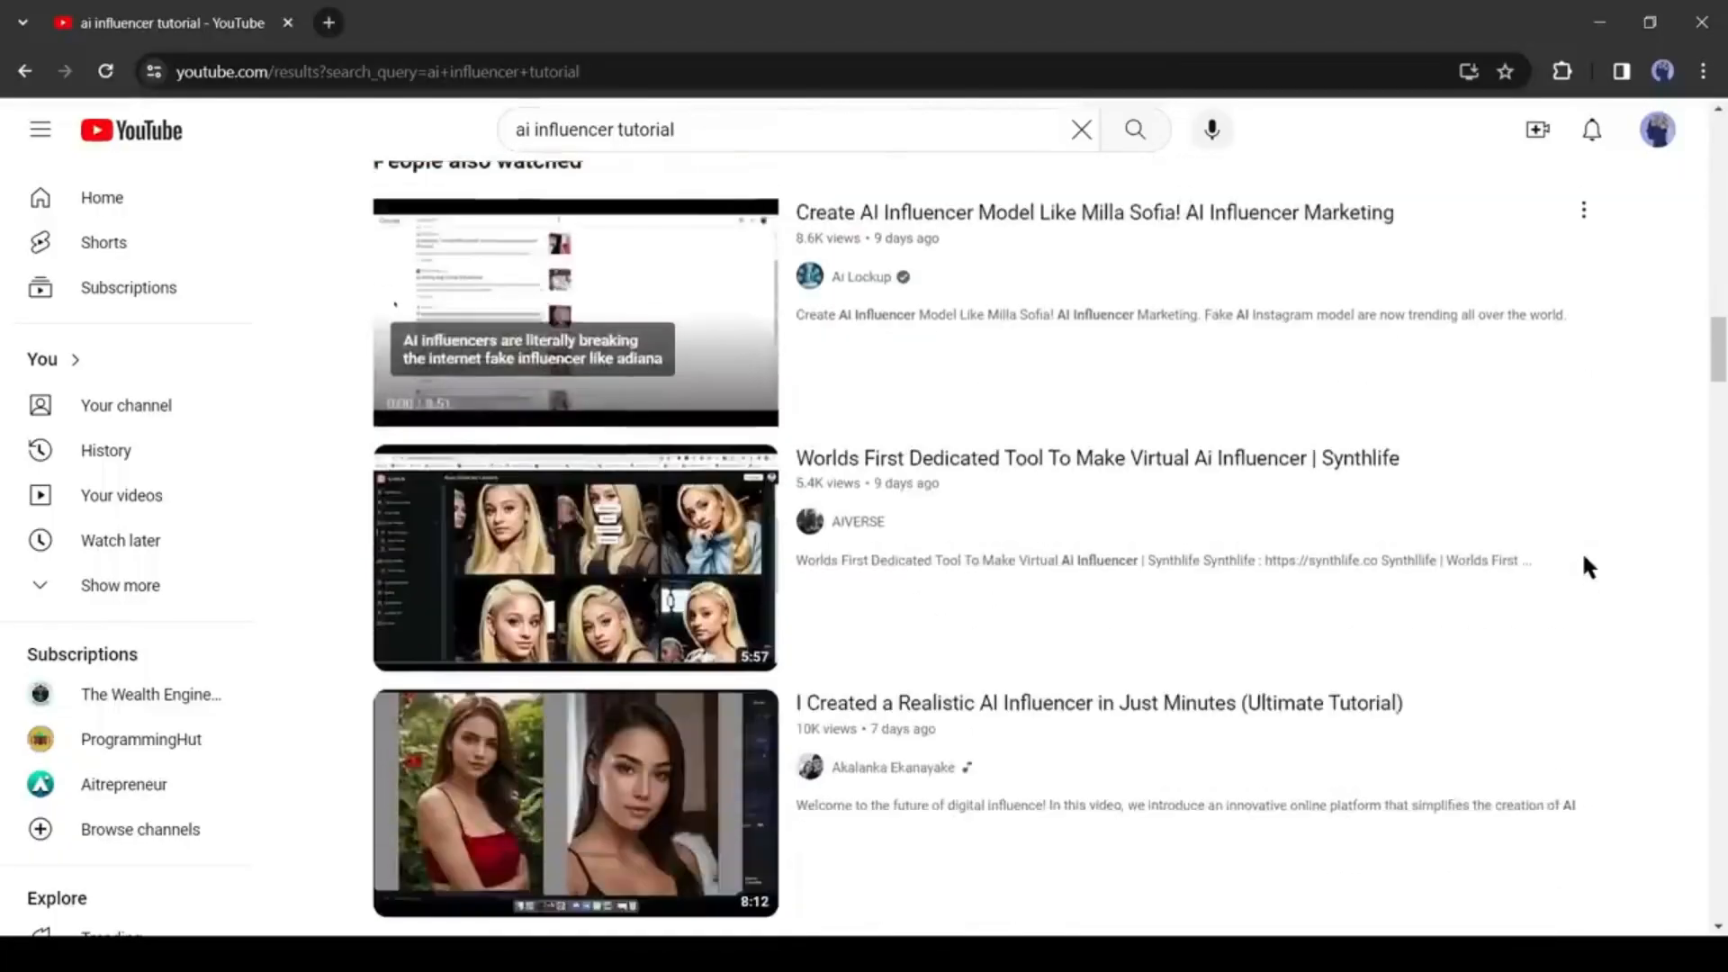